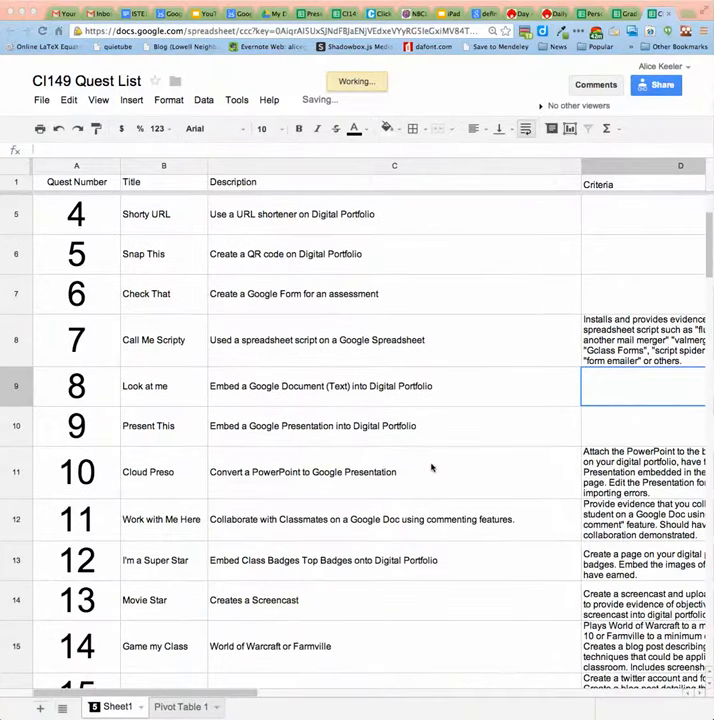
# - Browse the quest sheet and check the quests' category letters
pyautogui.scroll(-3)
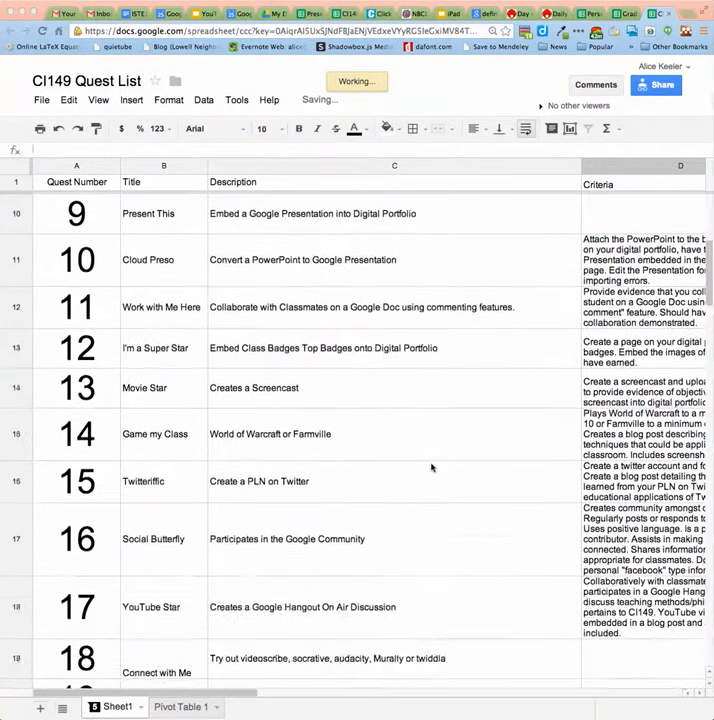
pyautogui.scroll(-3)
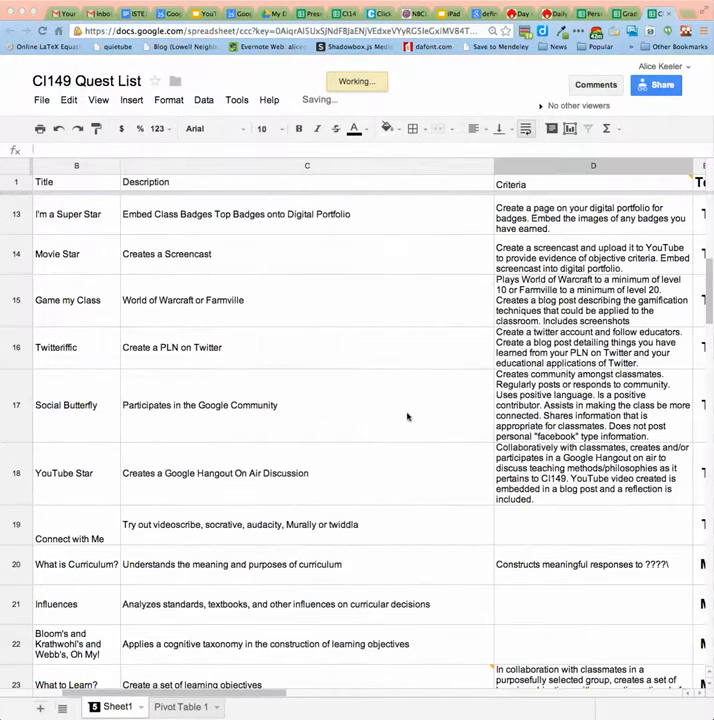
pyautogui.hscroll(3)
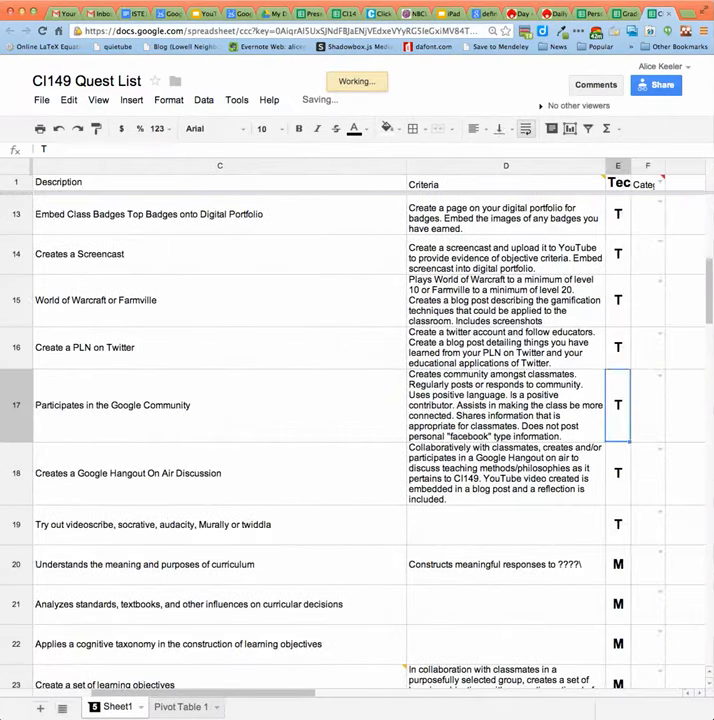
pyautogui.click(617, 564)
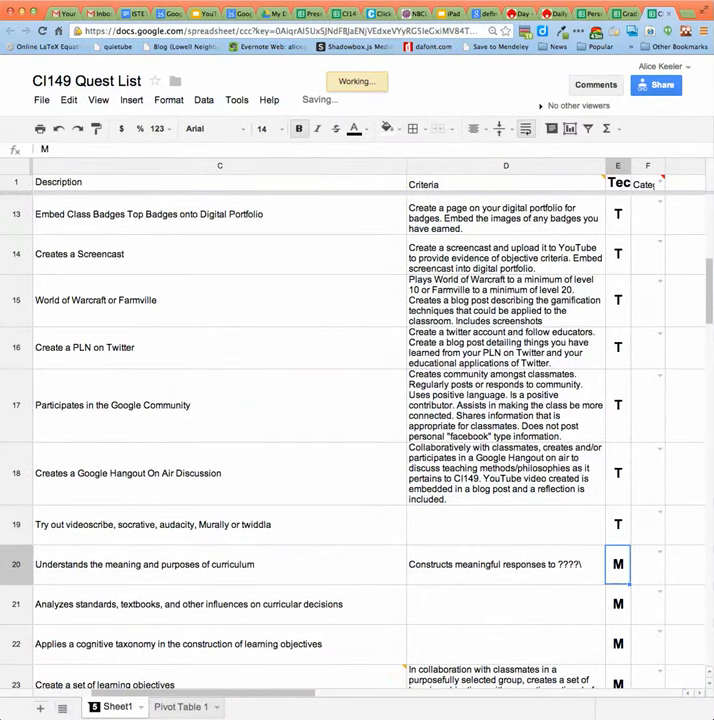
pyautogui.scroll(-3)
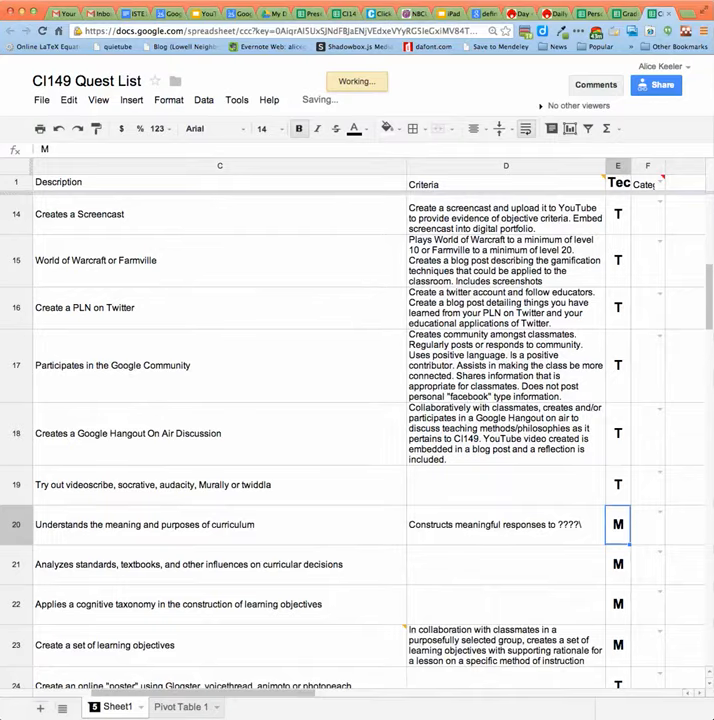
pyautogui.scroll(-3)
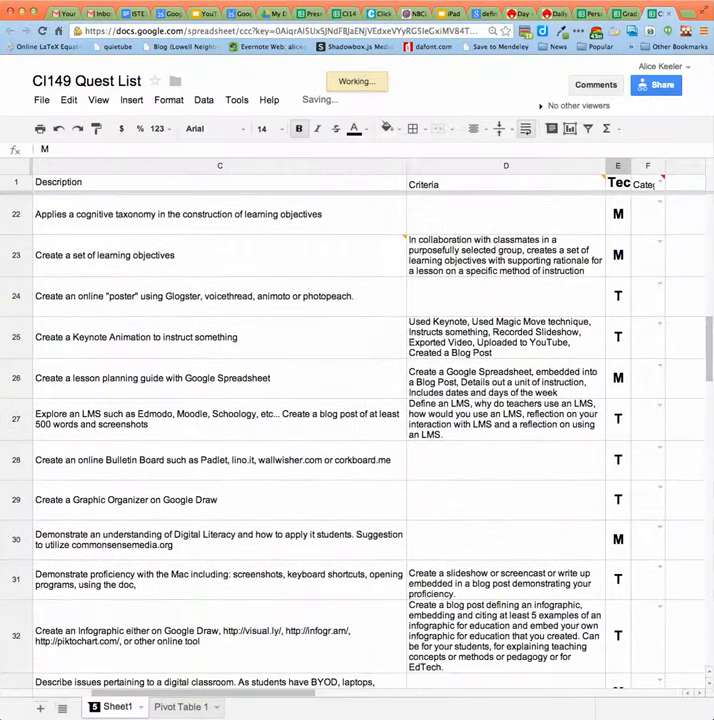
pyautogui.scroll(-3)
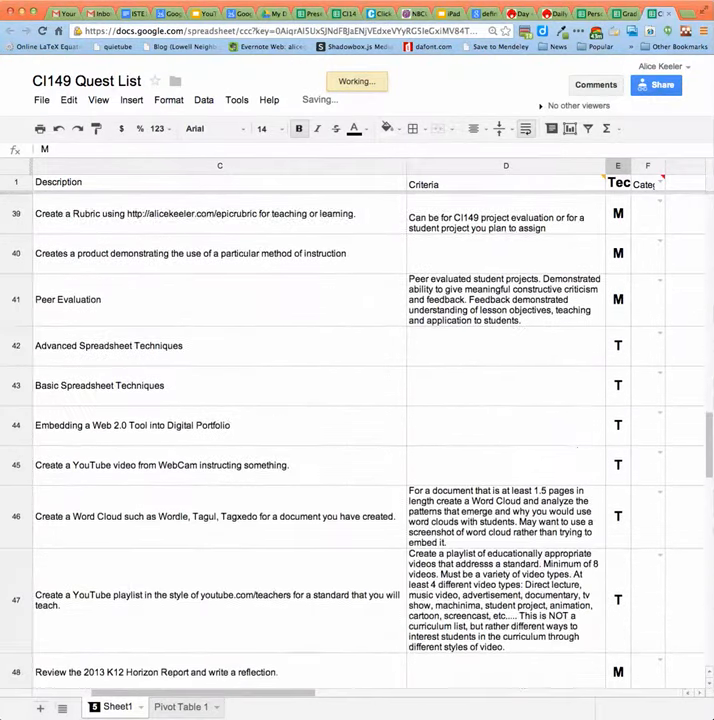
pyautogui.scroll(-3)
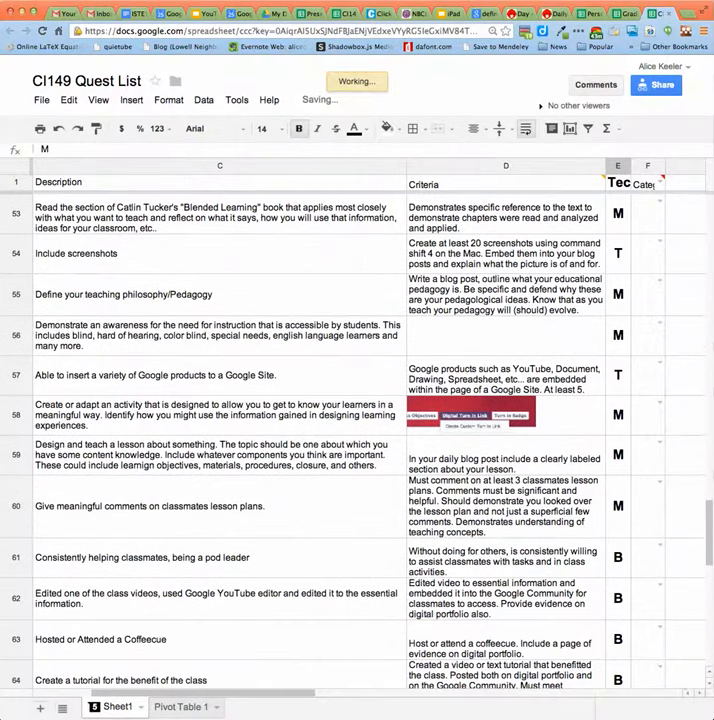
pyautogui.moveTo(617, 557); pyautogui.dragTo(617, 678)
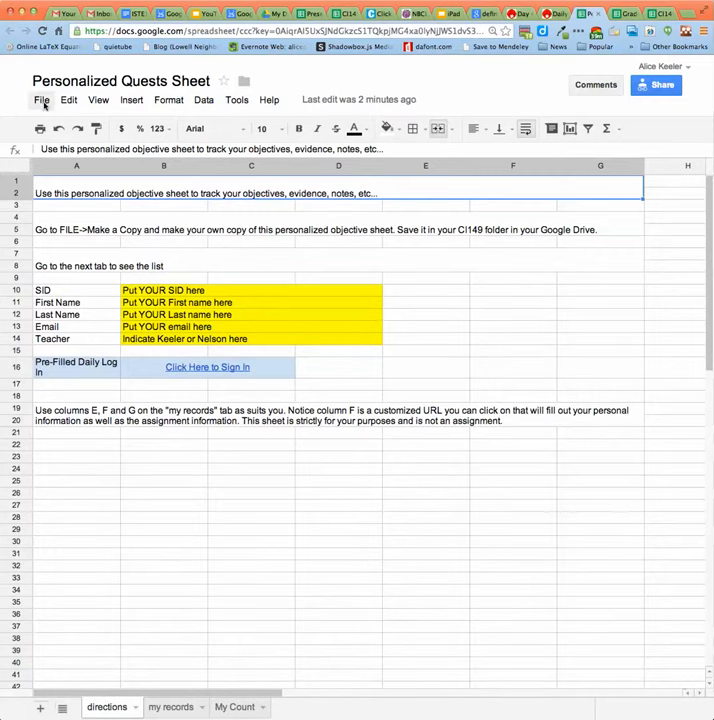
# - Duplicate the spreadsheet under the name 'USE THIS TO TURN IN QUESTS FOR CI149'
pyautogui.click(42, 99)
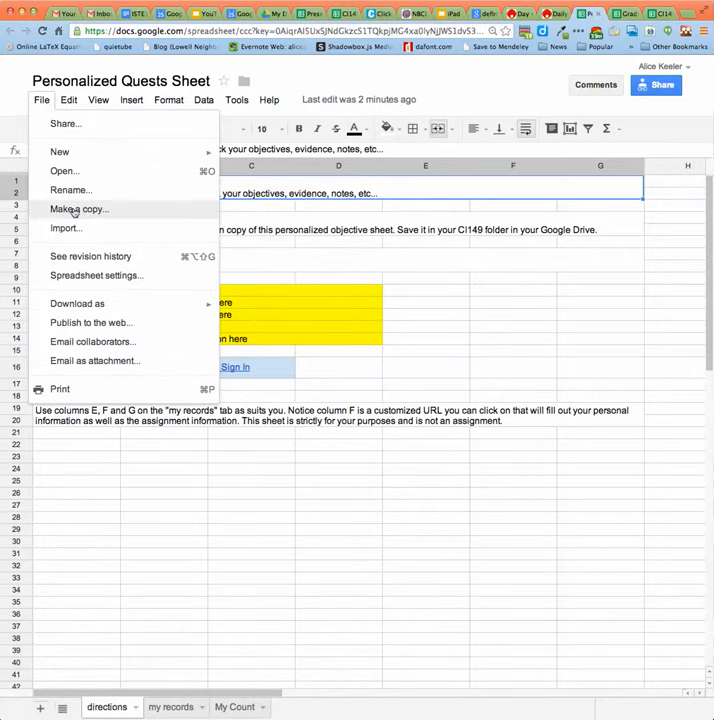
pyautogui.click(79, 208)
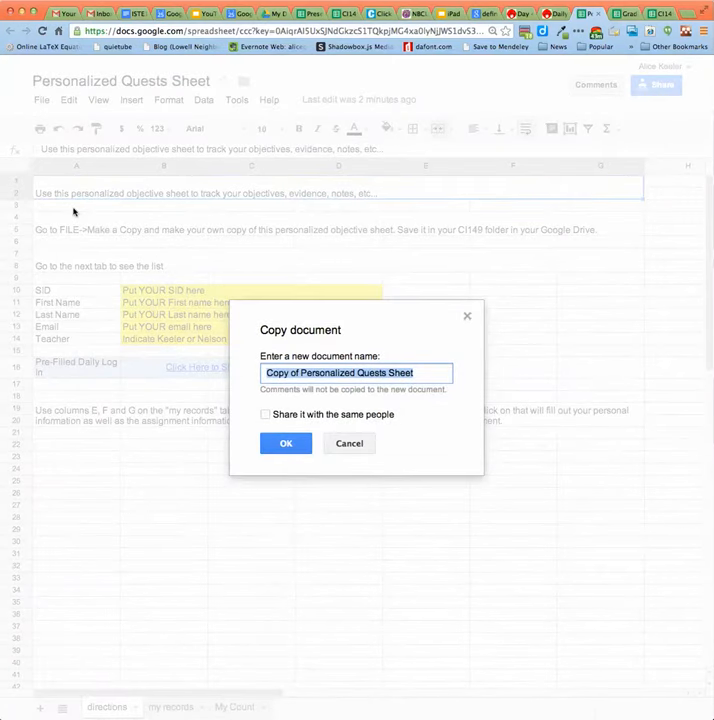
pyautogui.write('USE THIS TO')
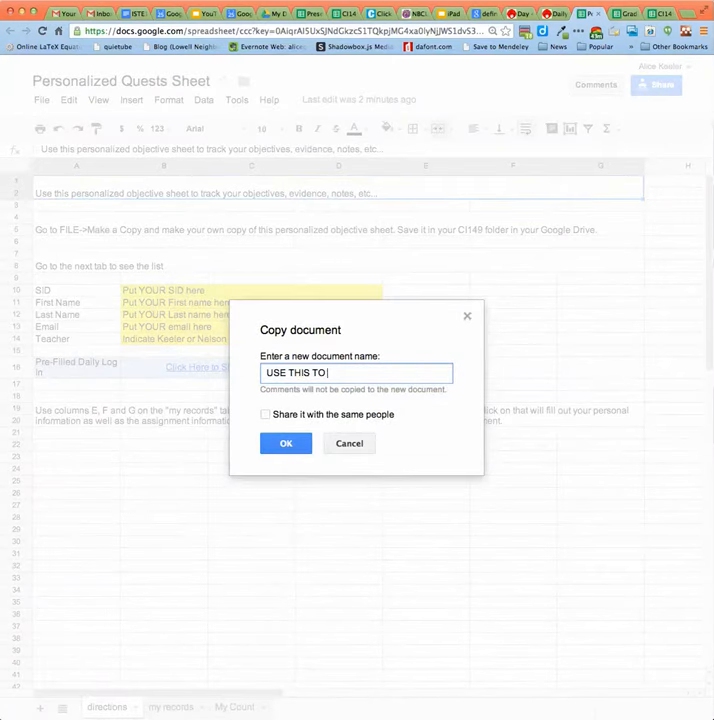
pyautogui.write('TURN IN QUESTS FO')
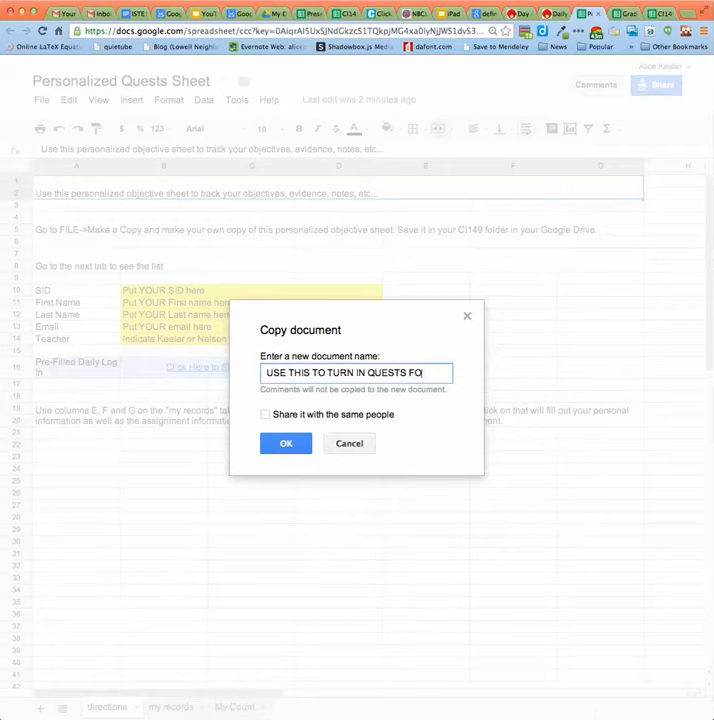
pyautogui.write('CI149')
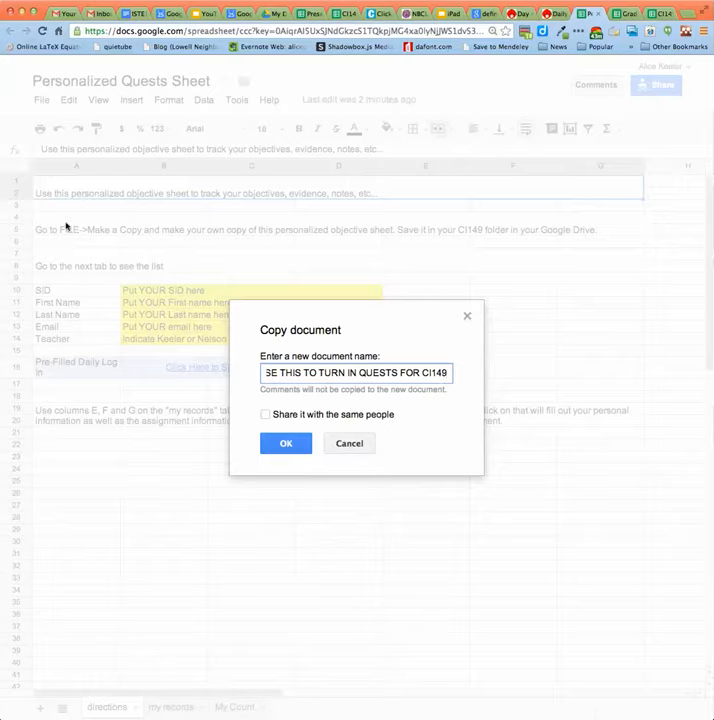
pyautogui.click(285, 443)
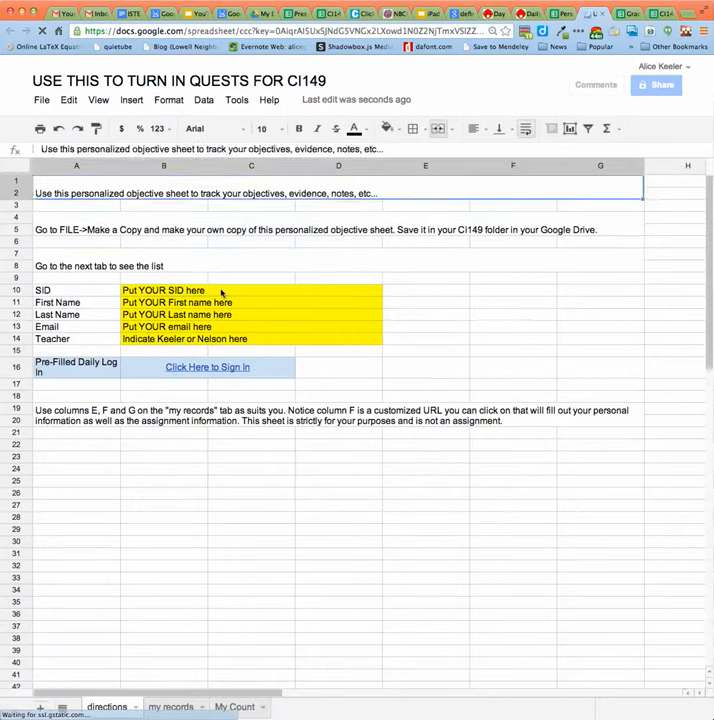
pyautogui.click(163, 290)
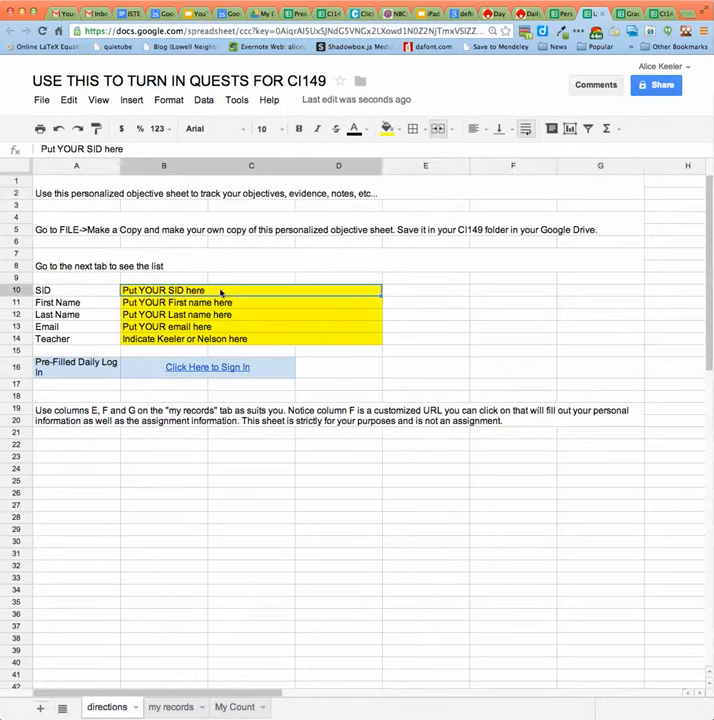
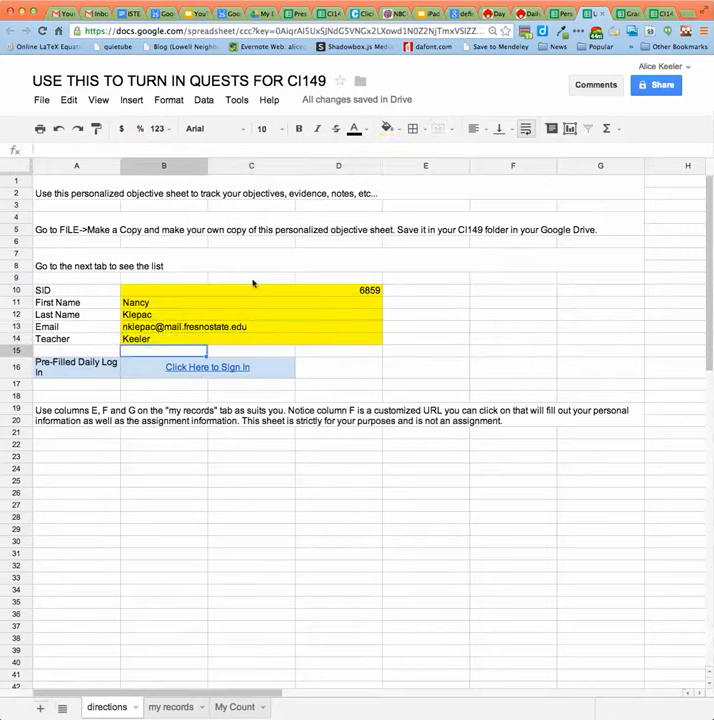
pyautogui.moveTo(198, 411)
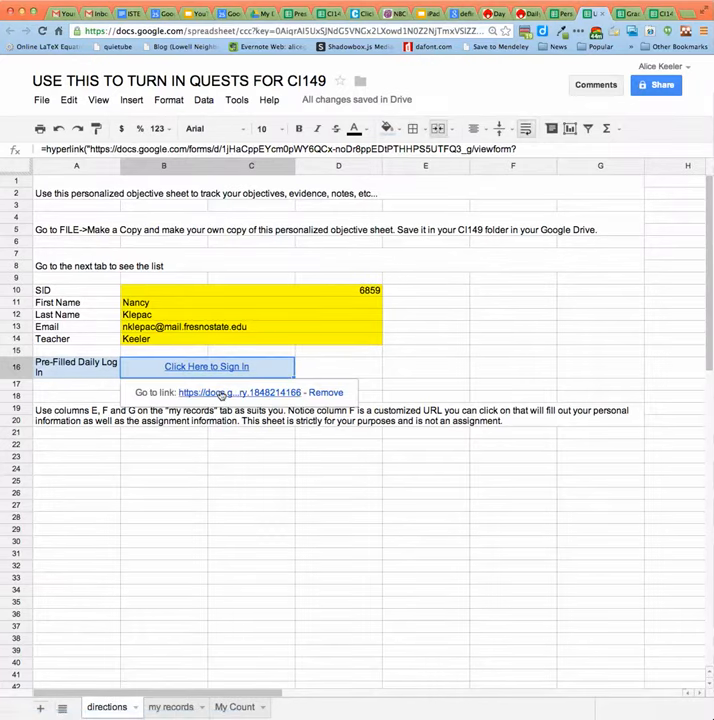
pyautogui.click(206, 366)
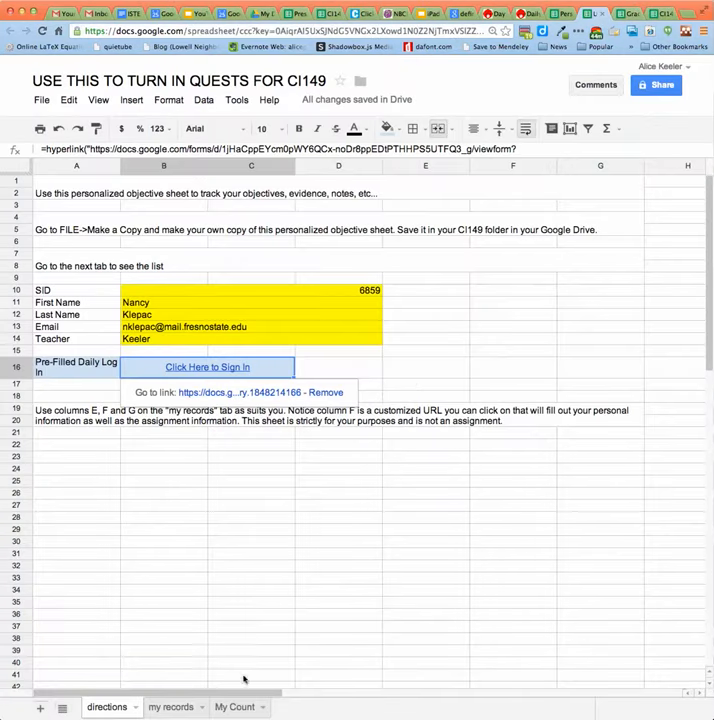
# - On the my records tab, put an x beside quests 4, 5, 9 and 10
pyautogui.click(170, 707)
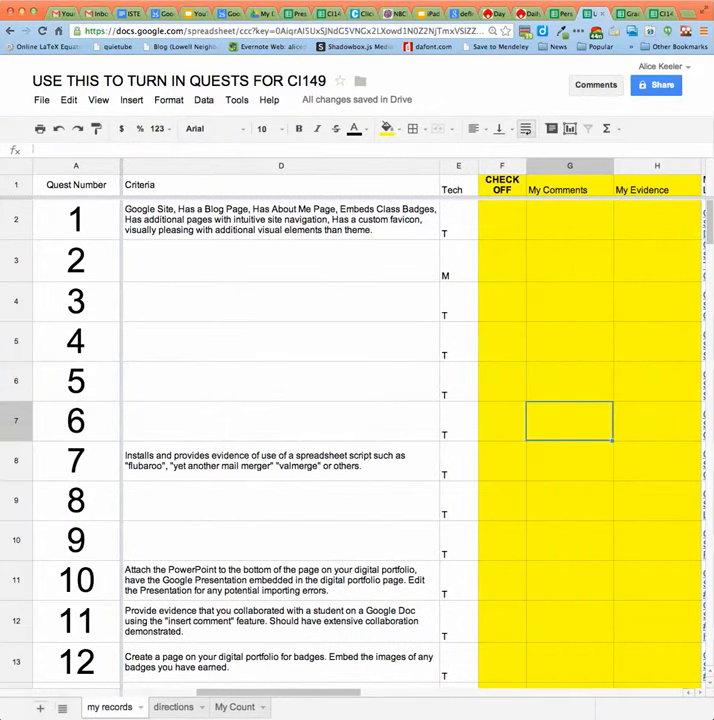
pyautogui.click(501, 381)
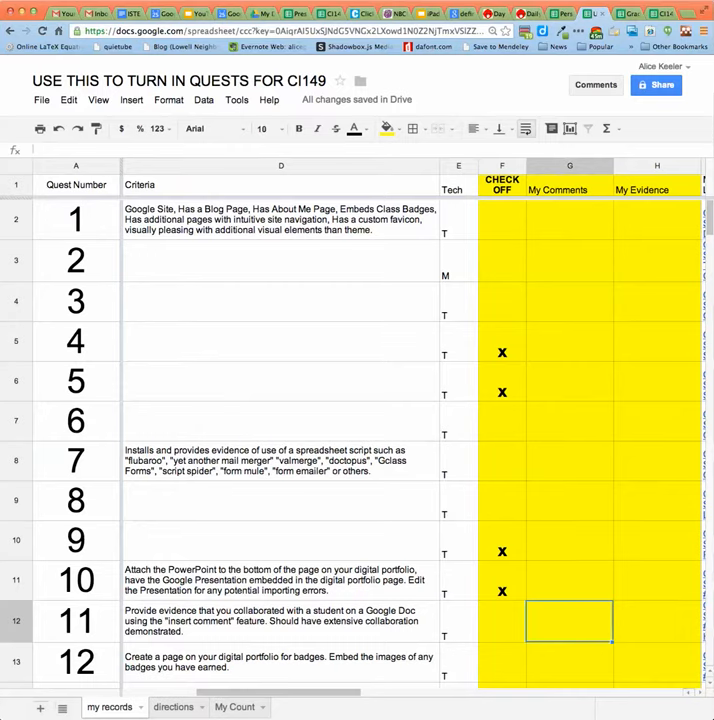
pyautogui.click(656, 620)
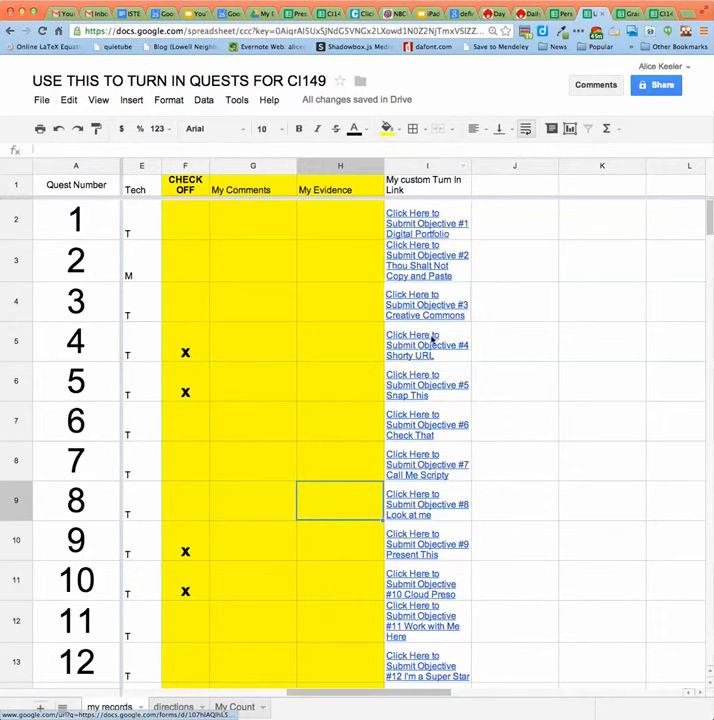
# - Follow the column I 'Submit Objective #5 Snap This' link to the drop-box form
pyautogui.click(338, 382)
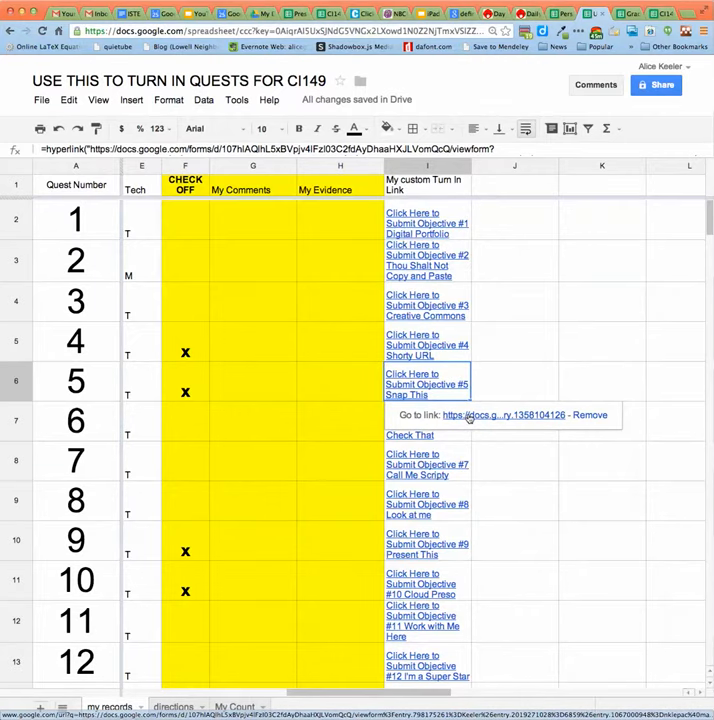
pyautogui.click(411, 384)
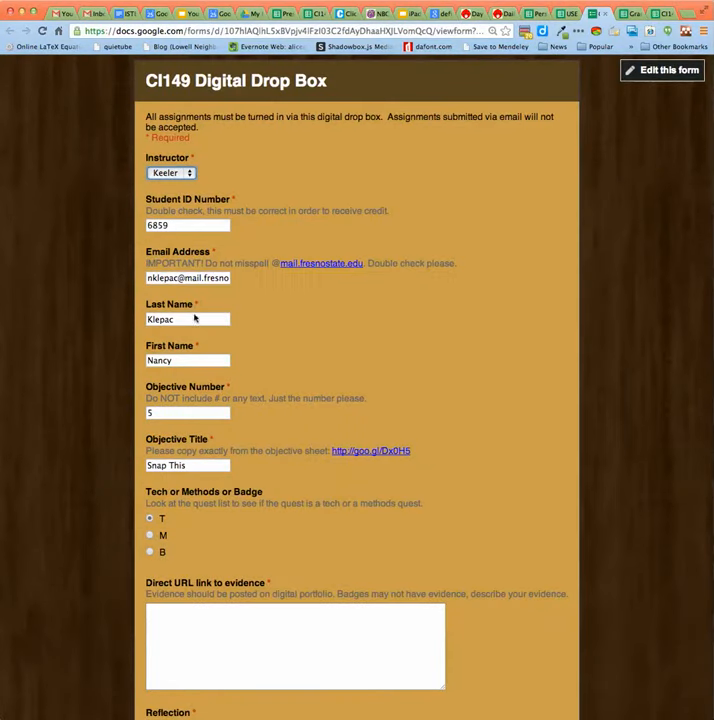
pyautogui.scroll(-3)
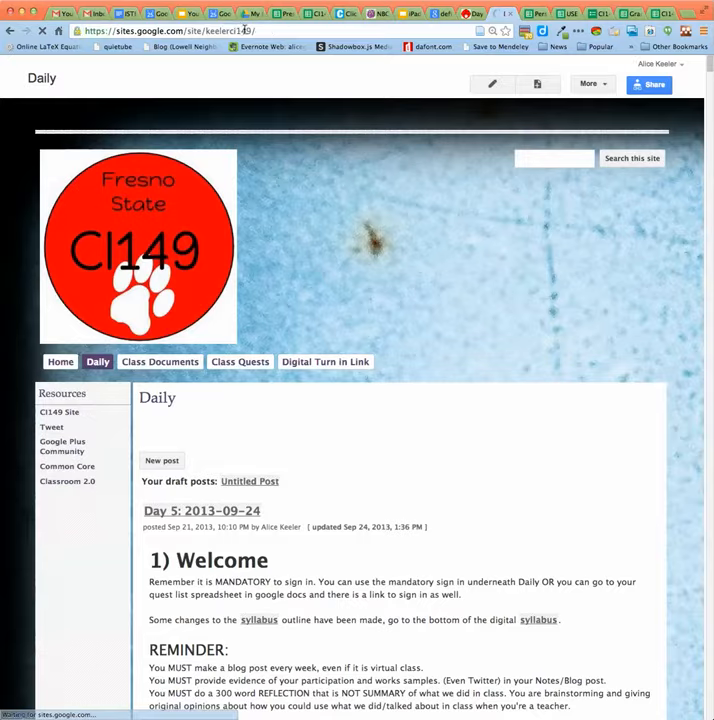
# - Go from the CI149 site home to Daily and open the Day 4: 2013-09-18 post
pyautogui.click(60, 361)
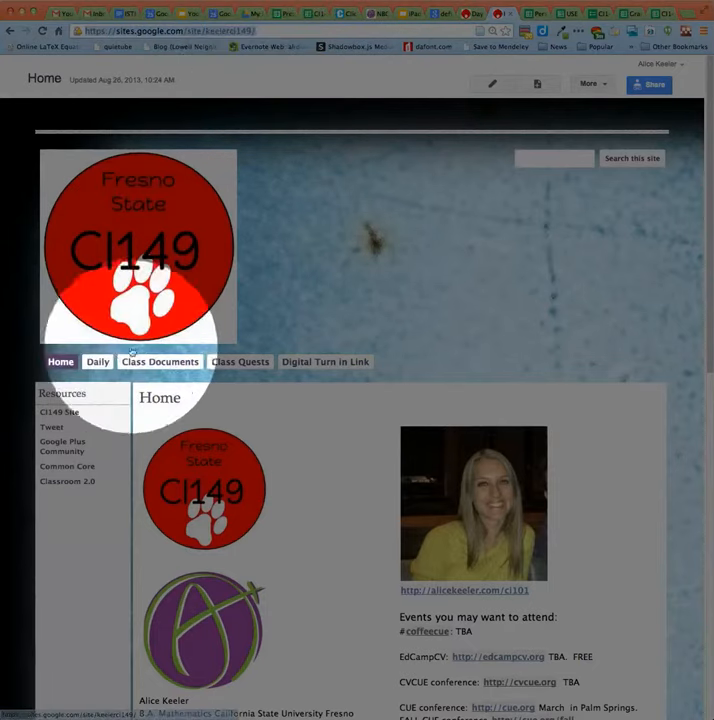
pyautogui.click(97, 361)
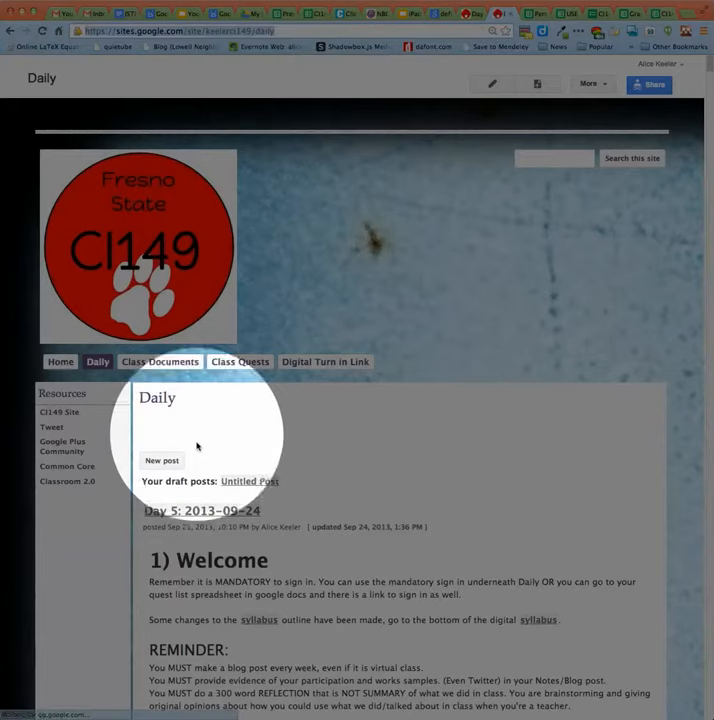
pyautogui.scroll(-3)
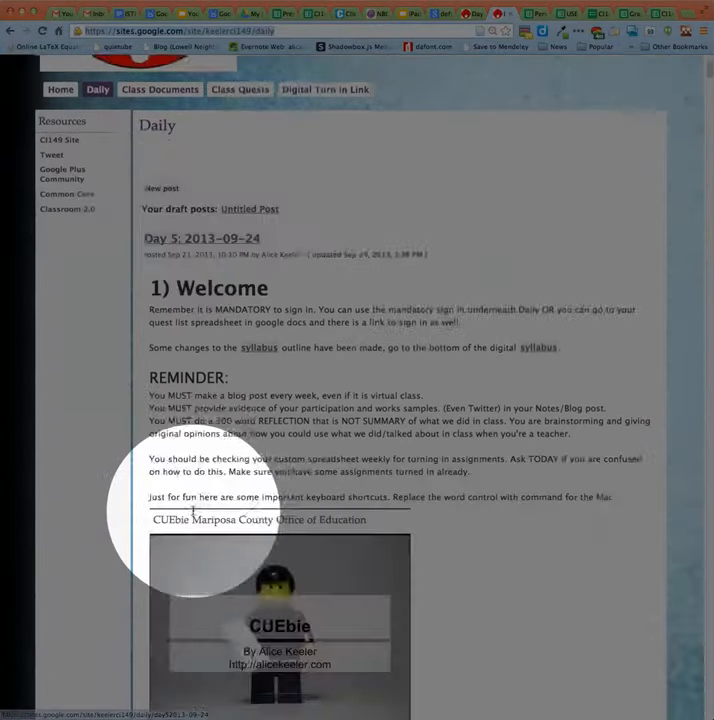
pyautogui.scroll(-3)
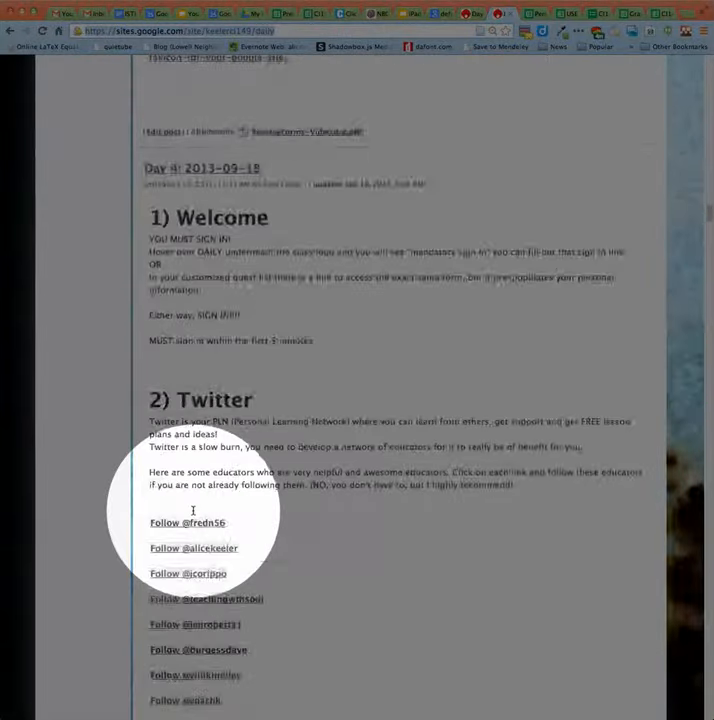
pyautogui.scroll(3)
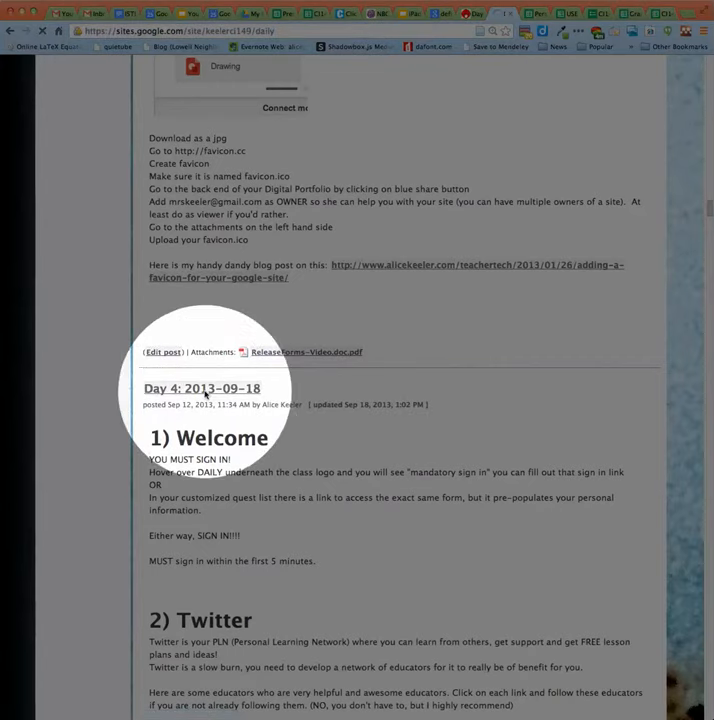
pyautogui.click(201, 388)
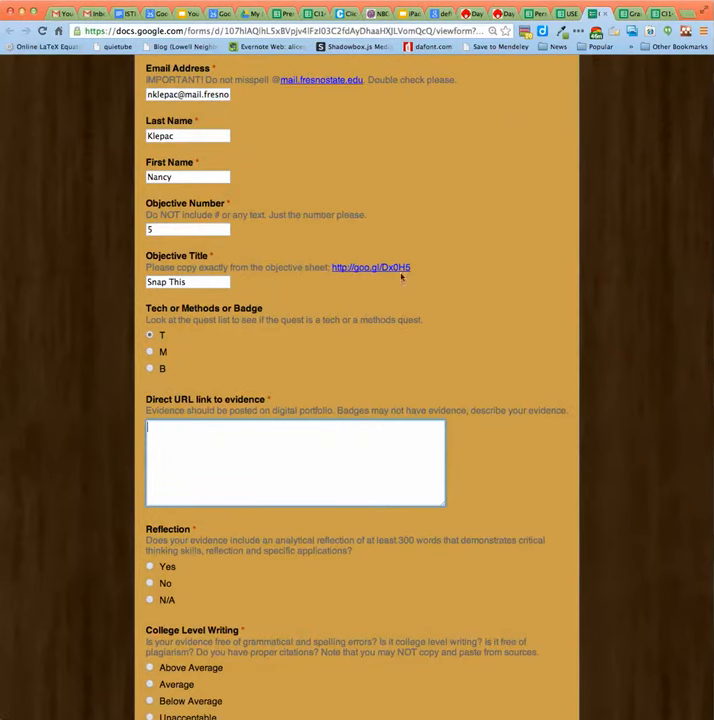
pyautogui.write('https://sites.google.com/site/keelerci149/daily/day42013-09-18')
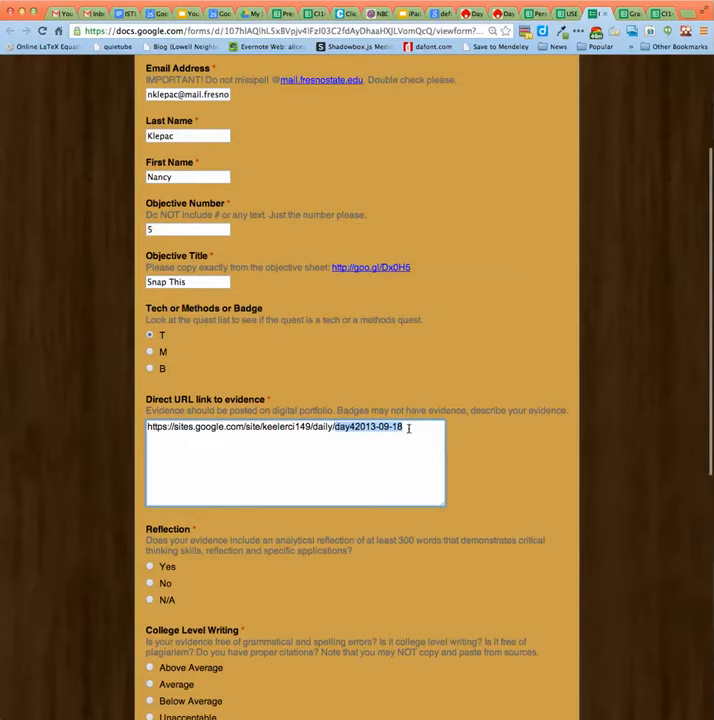
pyautogui.scroll(-3)
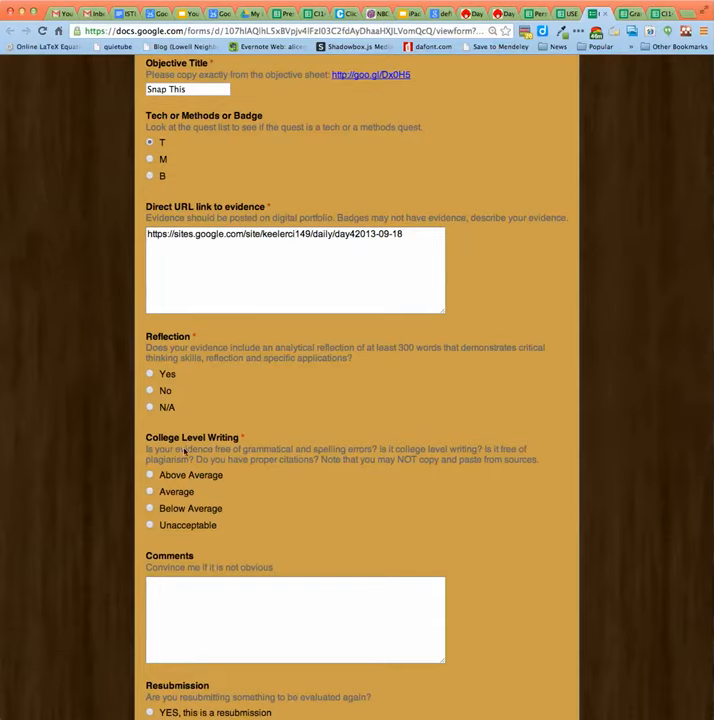
pyautogui.scroll(-3)
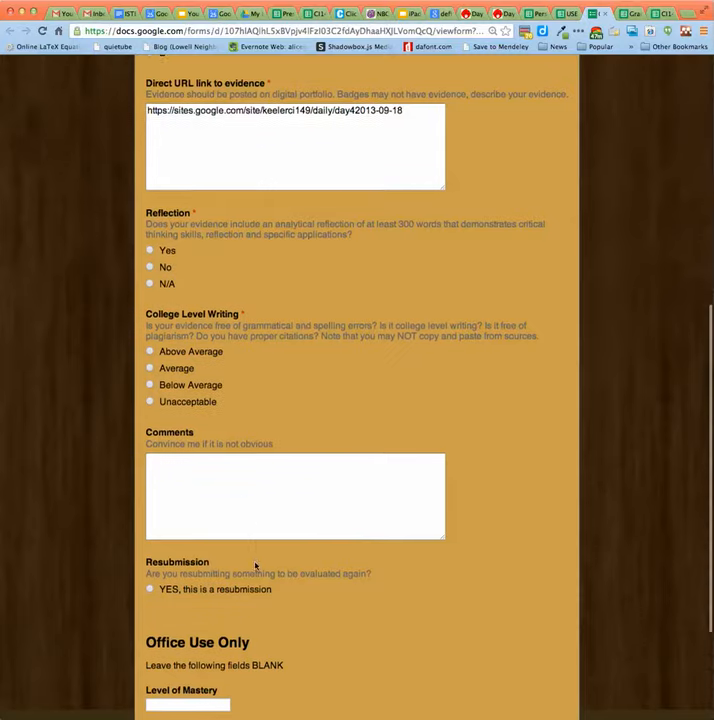
pyautogui.scroll(-3)
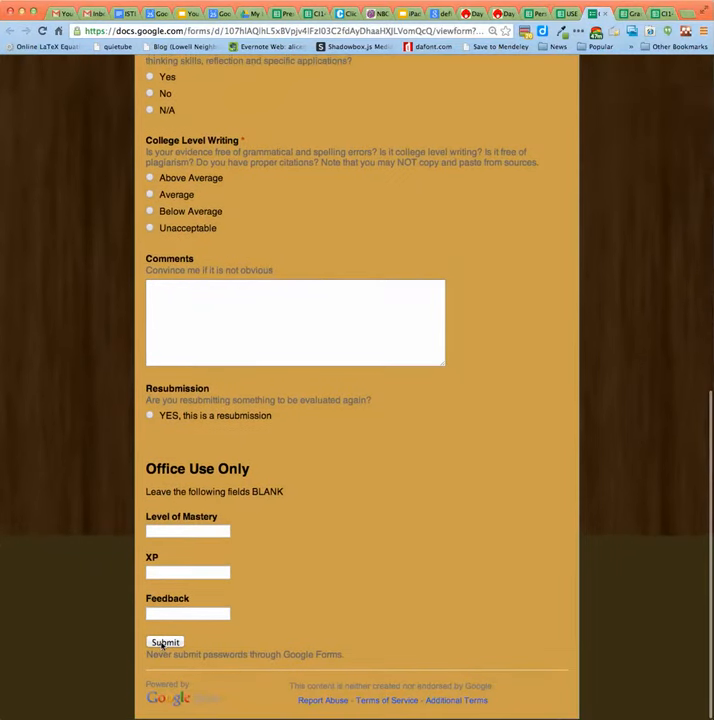